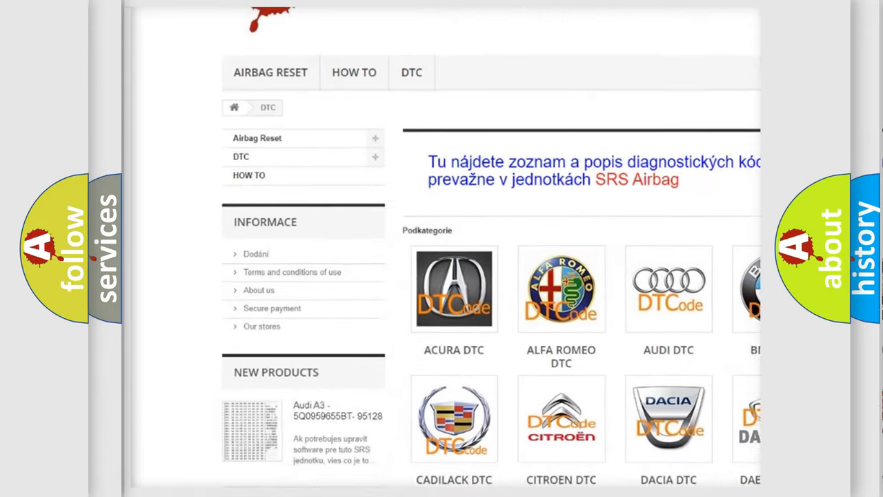
scroll("down", 3)
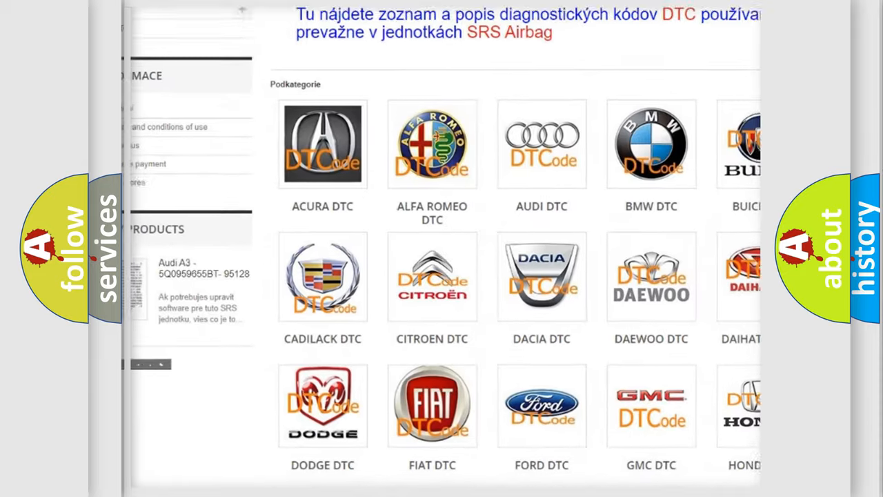